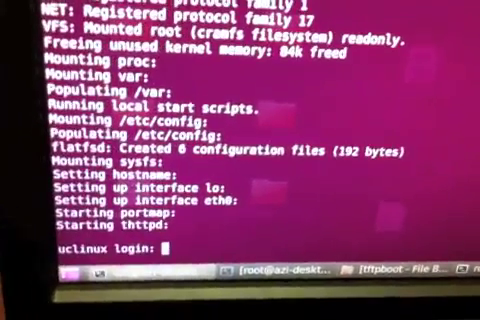
text(root)
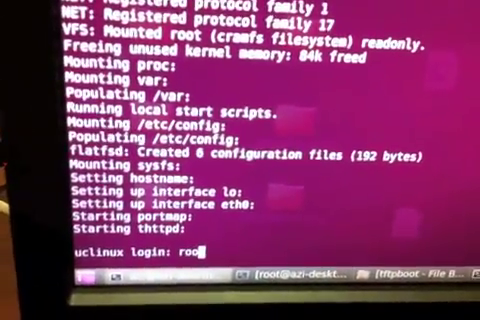